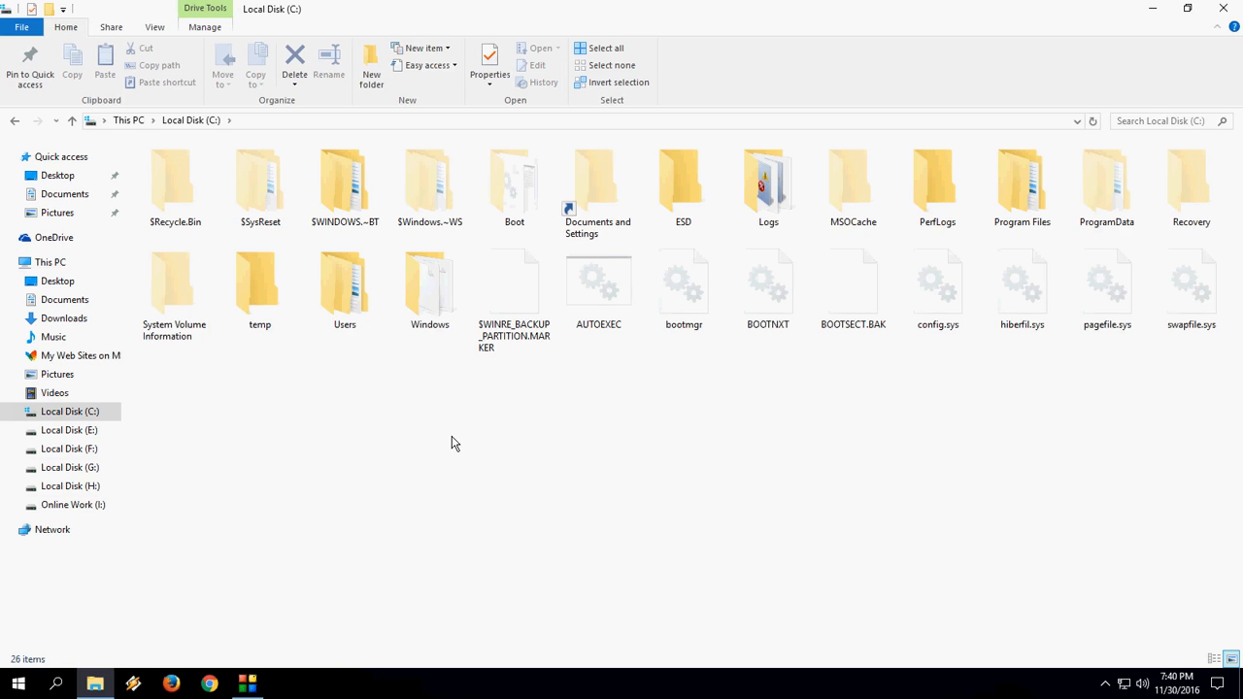
pyautogui.moveTo(306, 429)
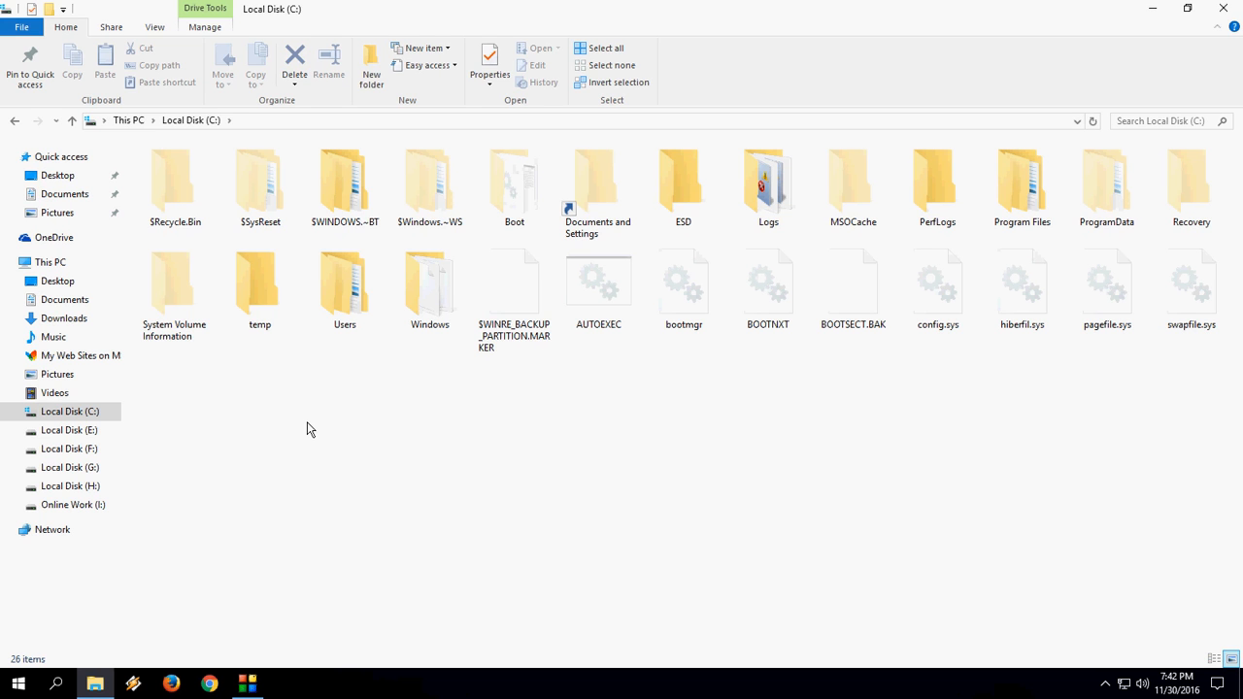
pyautogui.moveTo(315, 468)
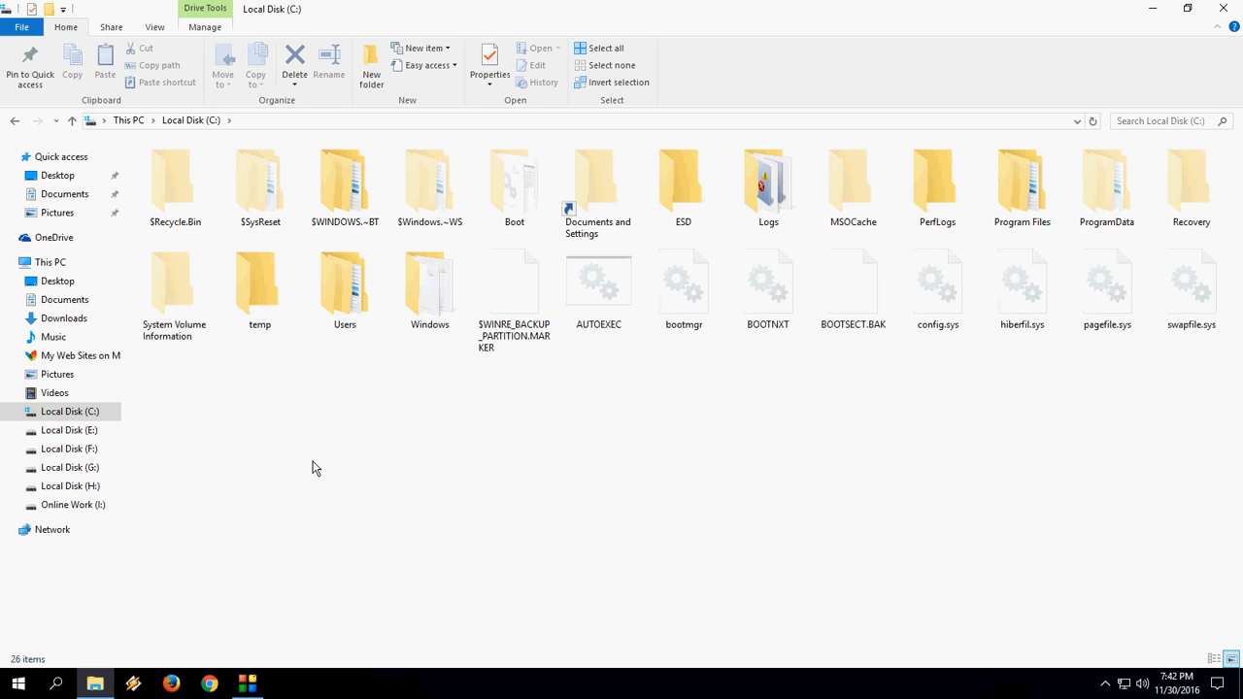